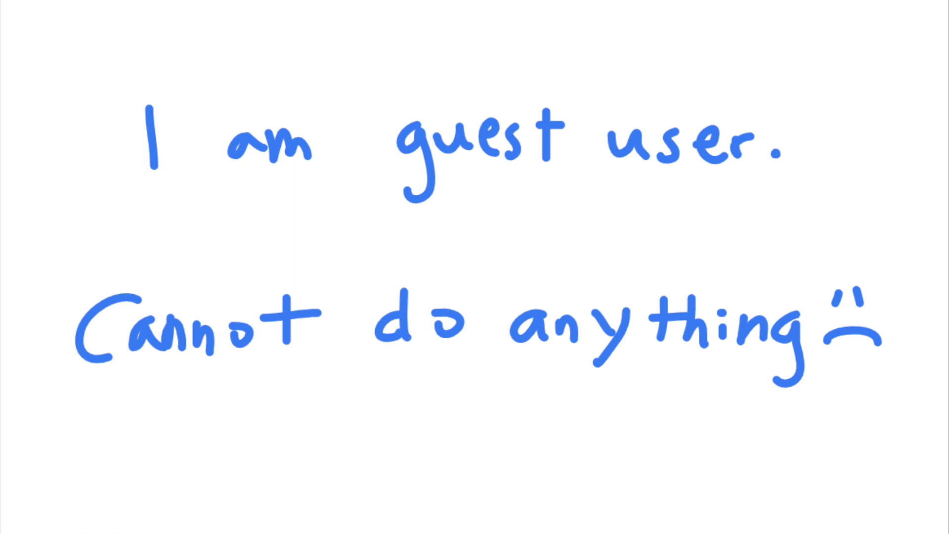
- Handwrite 'Can I make myself root?', 'Persist on the target', and 'Privilege escalation with SUID' on the slides
{"action": "type", "text": "Can I make myself root?"}
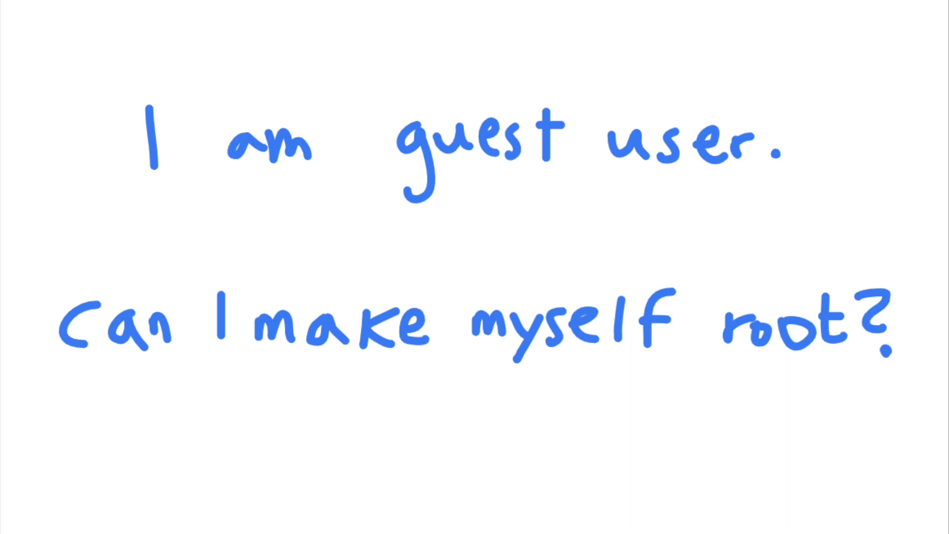
{"action": "left_click_drag", "start_coordinate": [430, 424], "coordinate": [479, 502]}
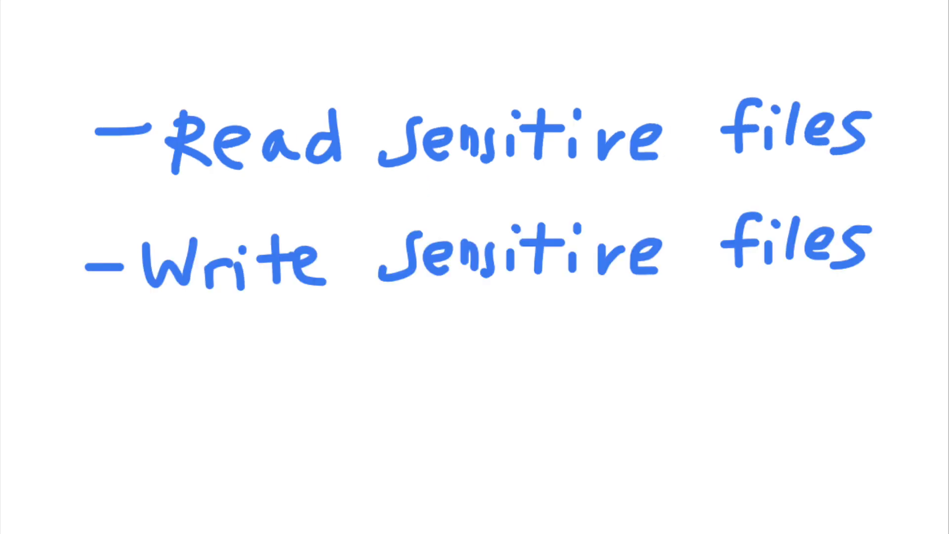
{"action": "type", "text": "- Persist on the target"}
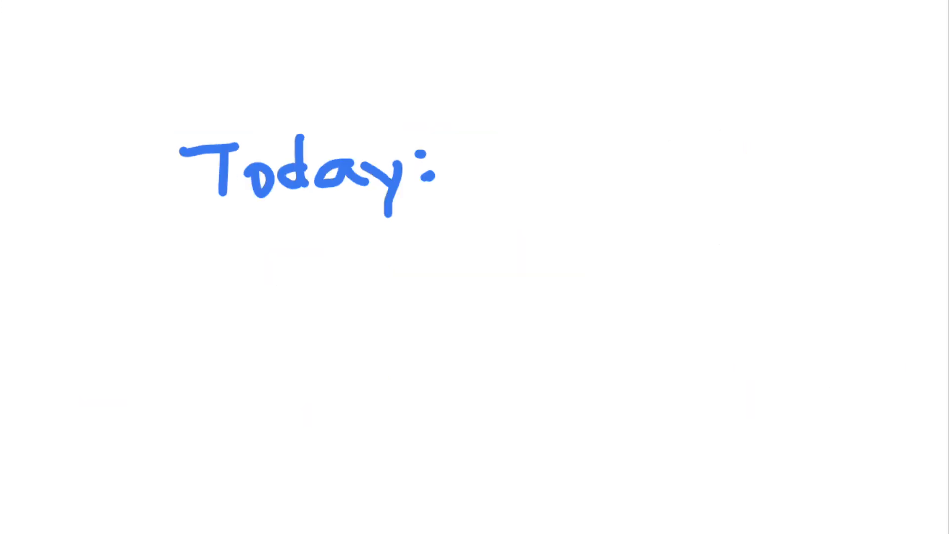
{"action": "type", "text": "Privilege escalation with SUID"}
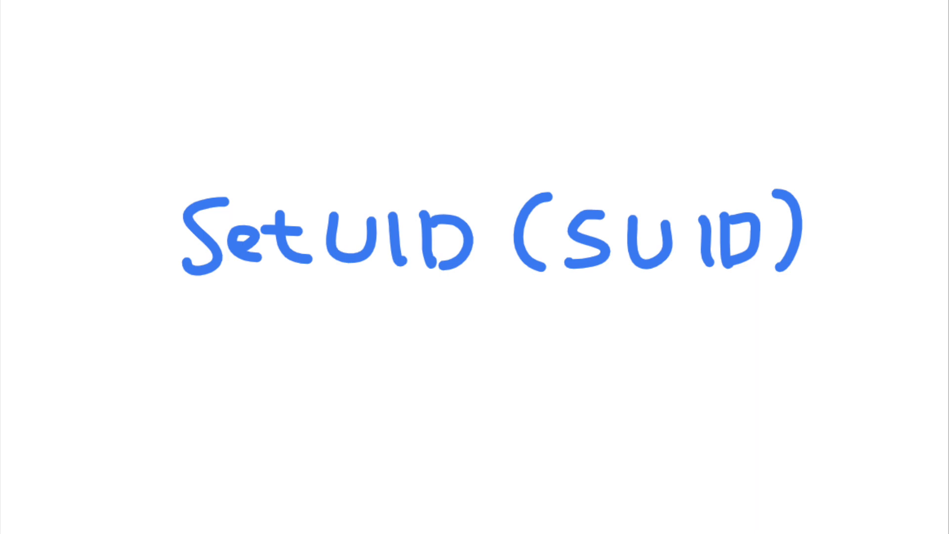
- Write that the file executes as its owner, so with root owner + SUID it runs with root privileges
{"action": "type", "text": "File will execute as the owner."}
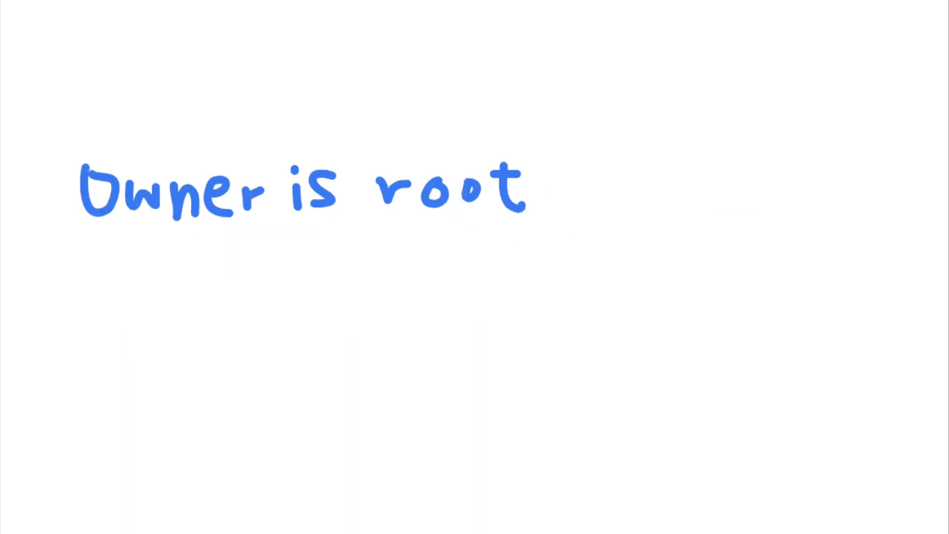
{"action": "type", "text": "+ SUID"}
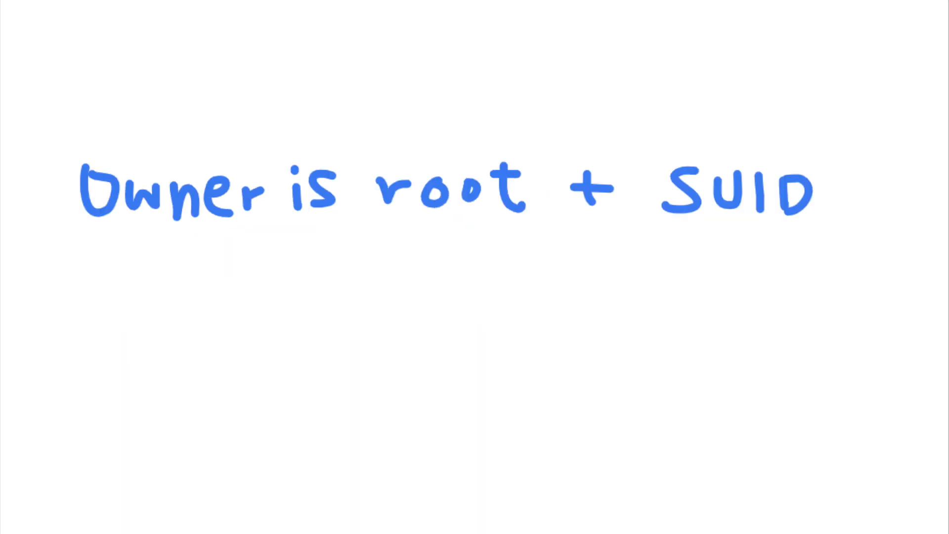
{"action": "type", "text": "→ Program will execute with root privileges."}
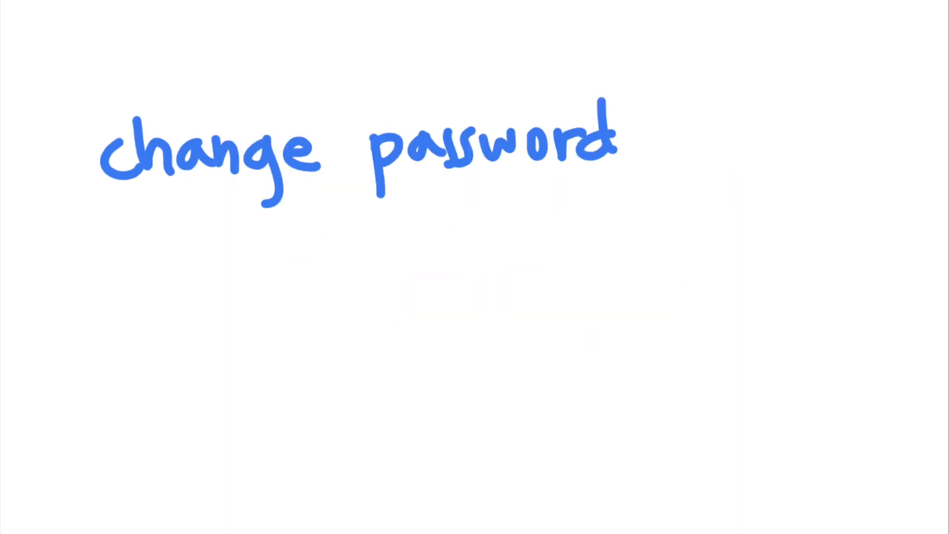
- Note that regular users must edit sensitive files and get temporary root access while the program runs
{"action": "type", "text": "need to let regular users edit sensitive files"}
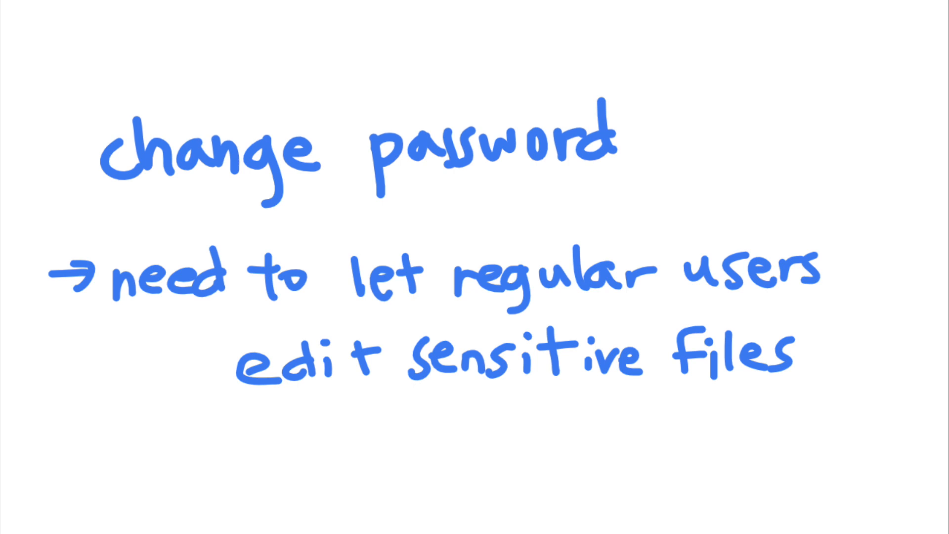
{"action": "type", "text": "have temporary root access while running the program"}
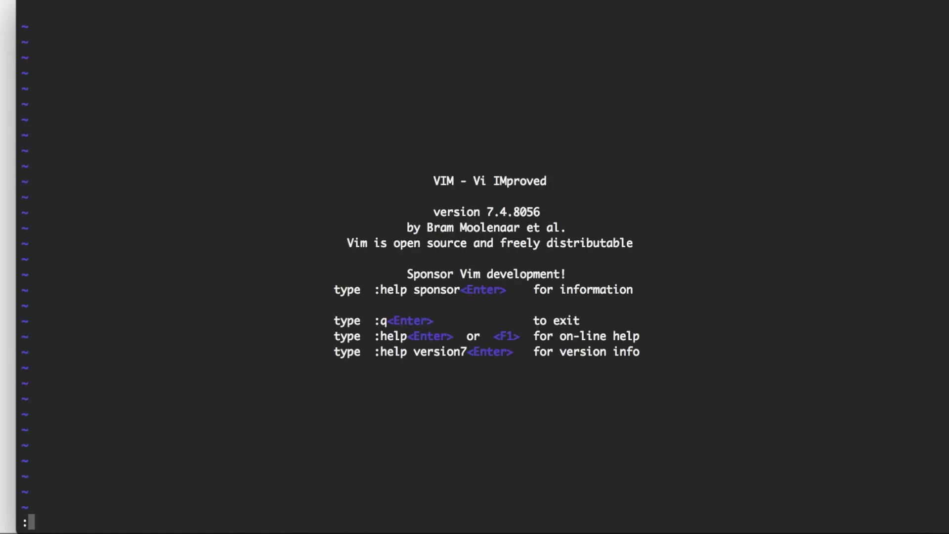
- Run :!whoami inside vim, then view test.txt in less and run whoami from it
{"action": "type", "text": "!who"}
{"action": "type", "text": "less"}
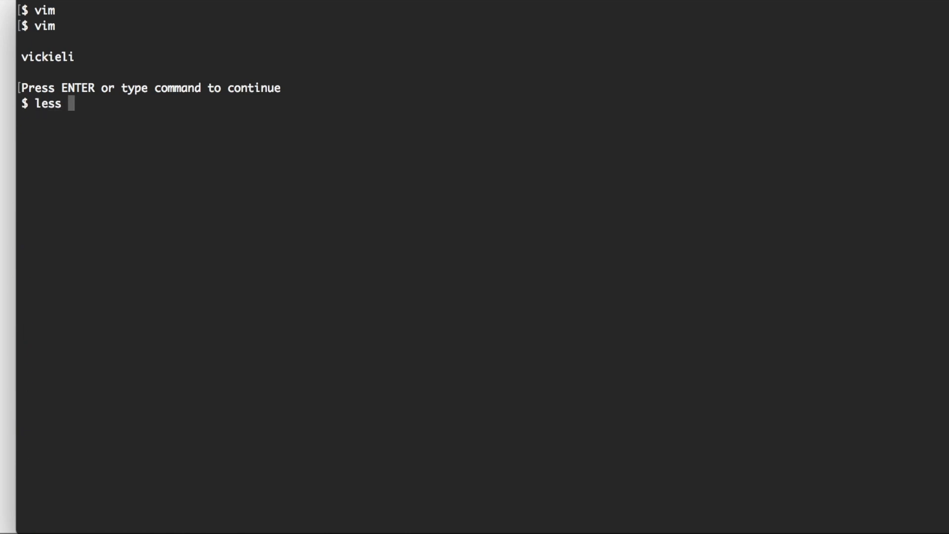
{"action": "type", "text": "test.tx"}
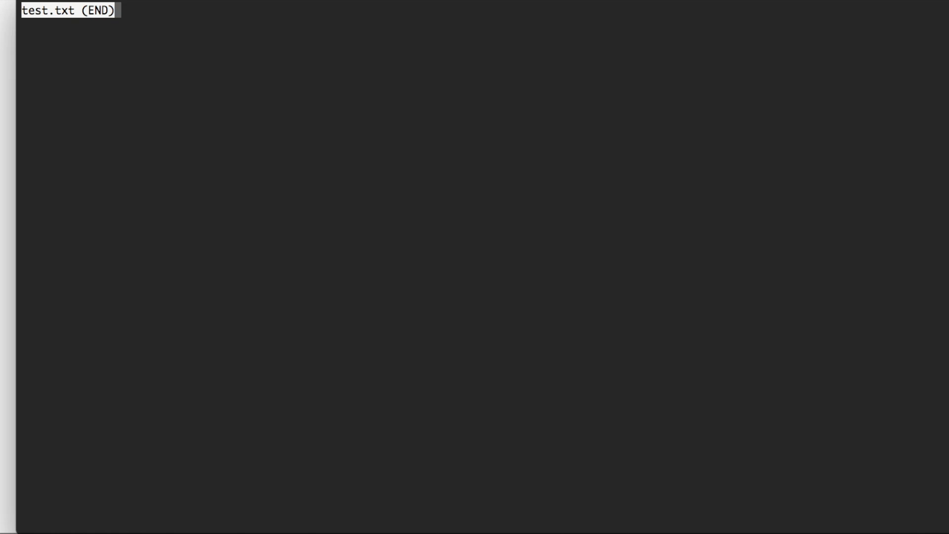
{"action": "key", "text": "q"}
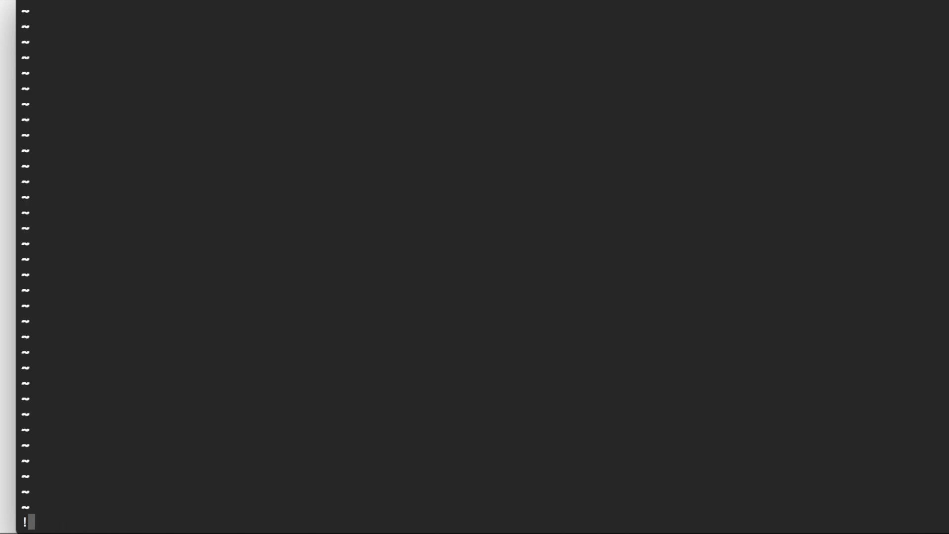
{"action": "type", "text": "whoam"}
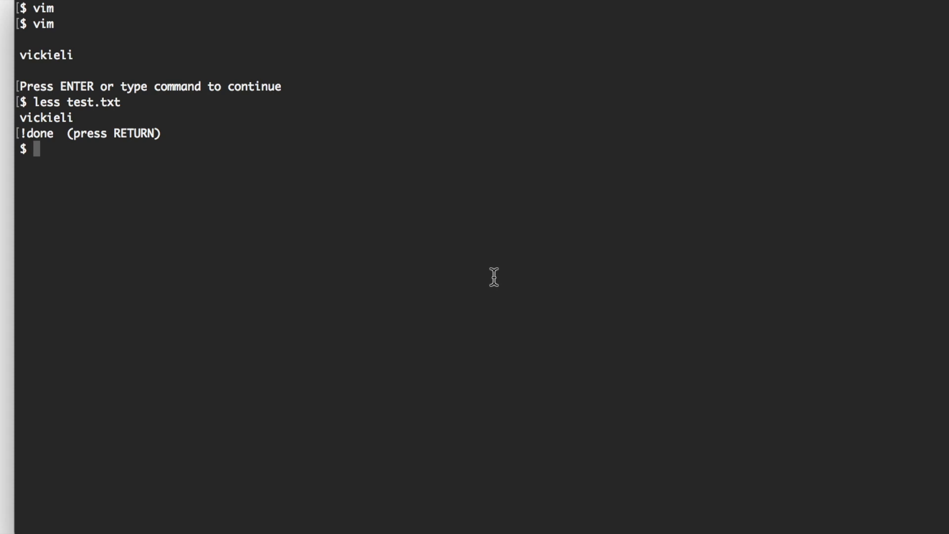
- Run find . -exec whoami \; and interrupt its repeated vickieli output with Ctrl+C
{"action": "type", "text": "find"}
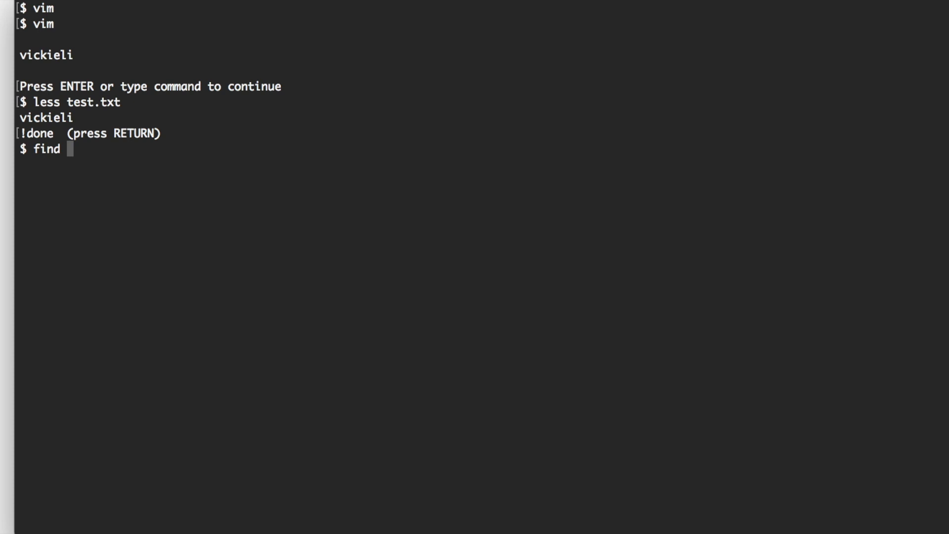
{"action": "type", "text": ". -"}
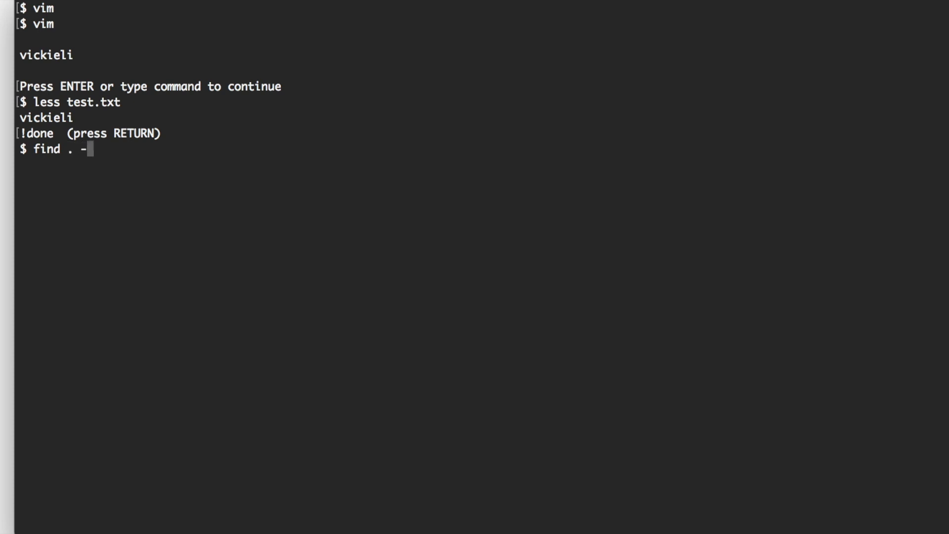
{"action": "type", "text": "exec"}
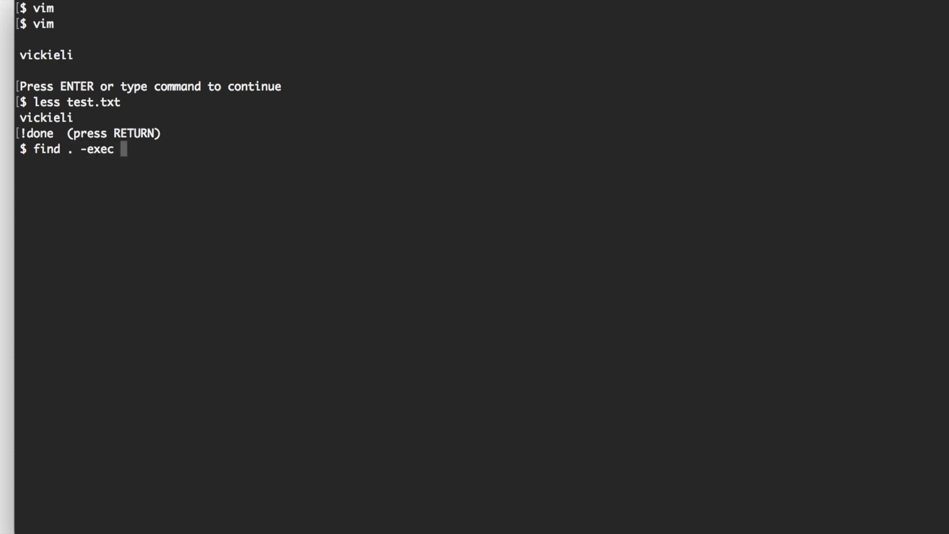
{"action": "type", "text": "whoam"}
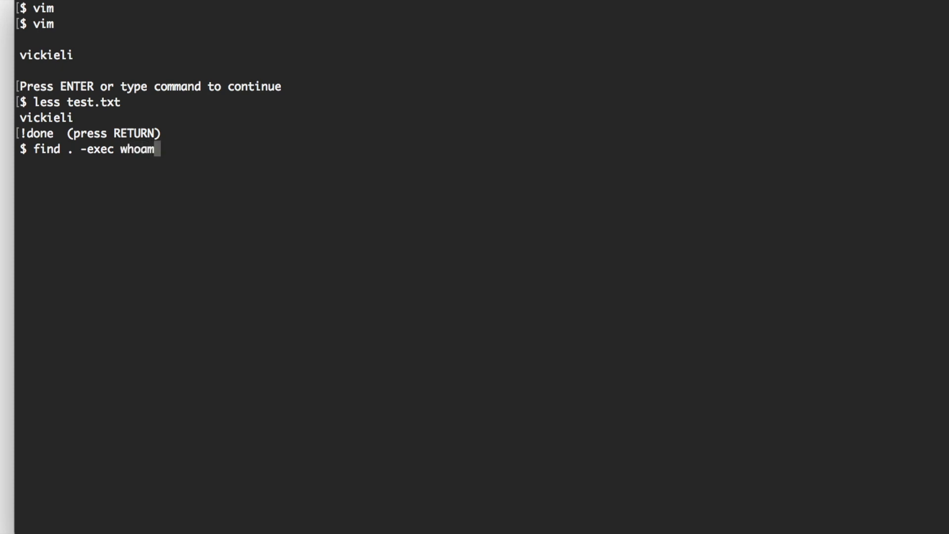
{"action": "type", "text": "i \\;"}
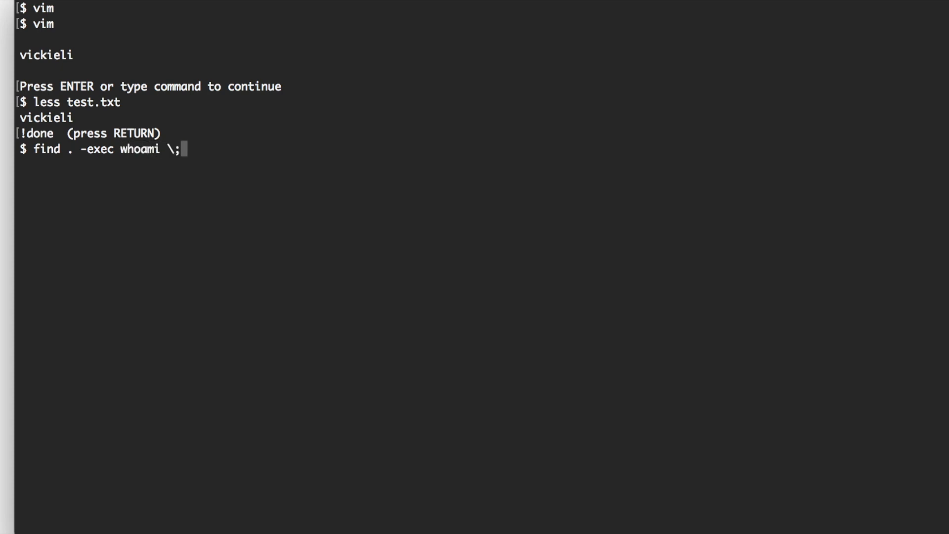
{"action": "key", "text": "Return"}
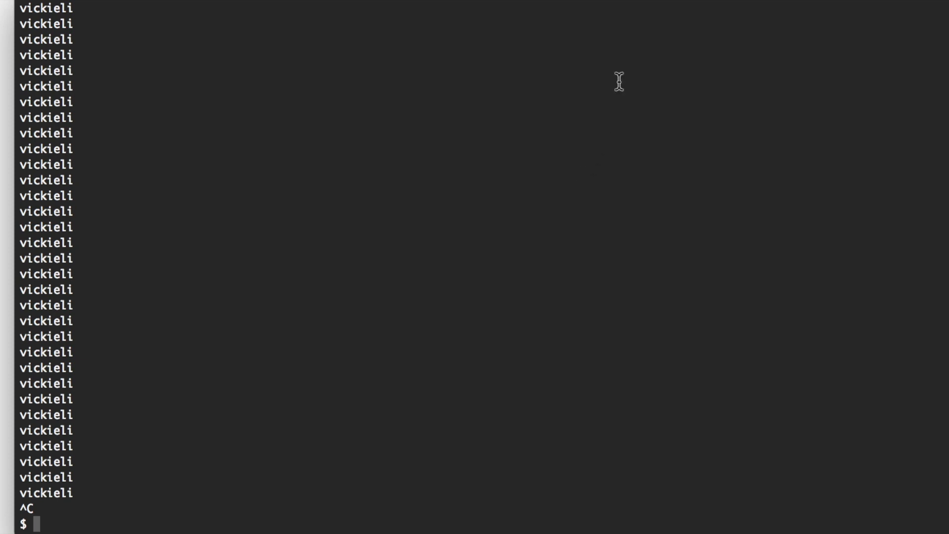
{"action": "type", "text": "c"}
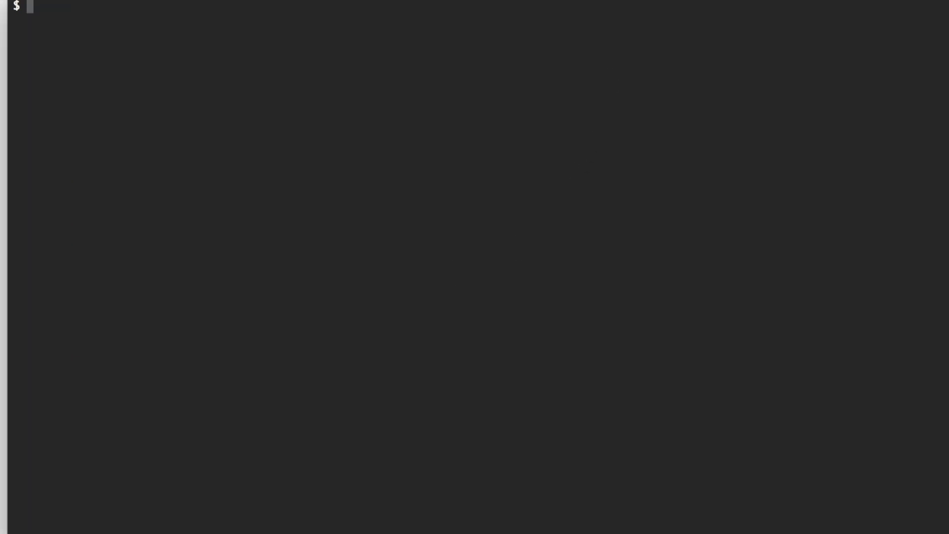
- Start composing a new find . -exec command on the cleared prompt
{"action": "type", "text": "find"}
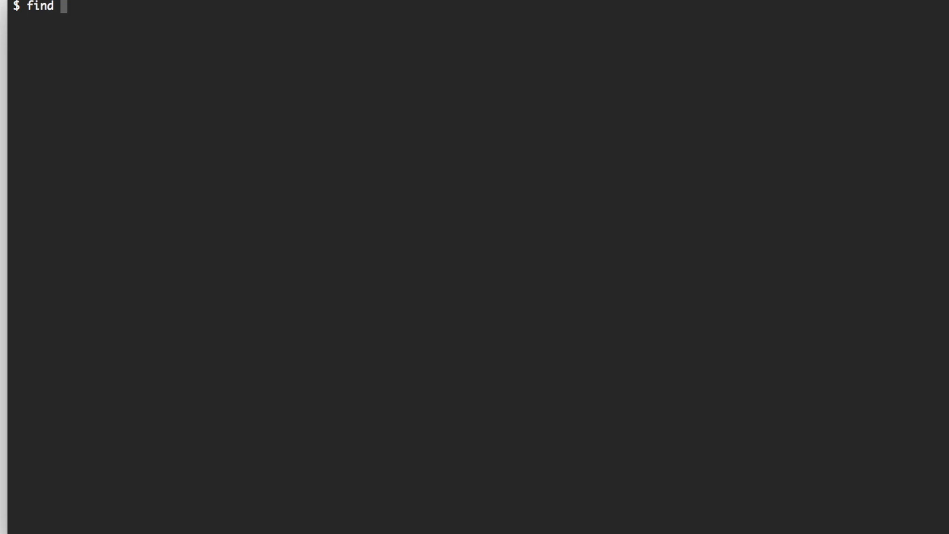
{"action": "type", "text": ". -exe"}
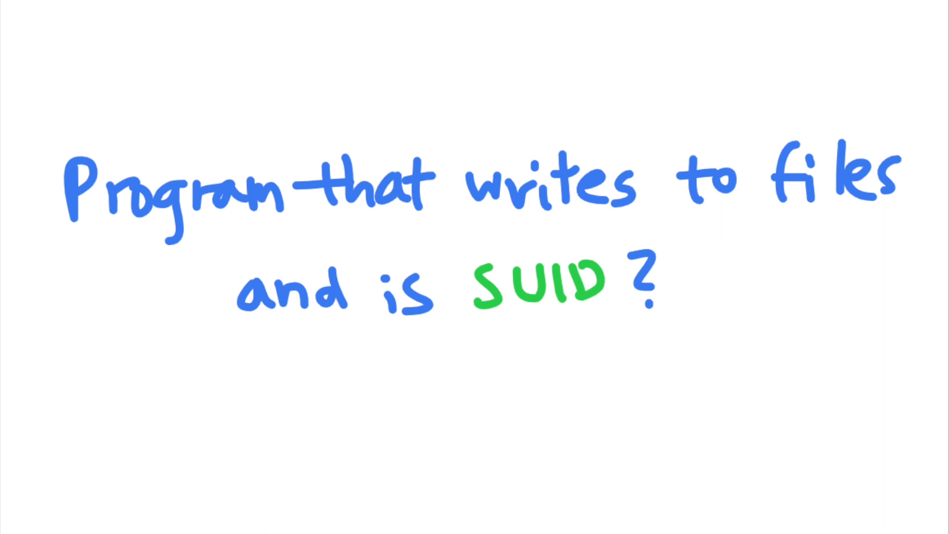
- Handwrite '→ Attackers can write to sensitive files' beneath the SUID question
{"action": "type", "text": "Attackers can write to sensitive files"}
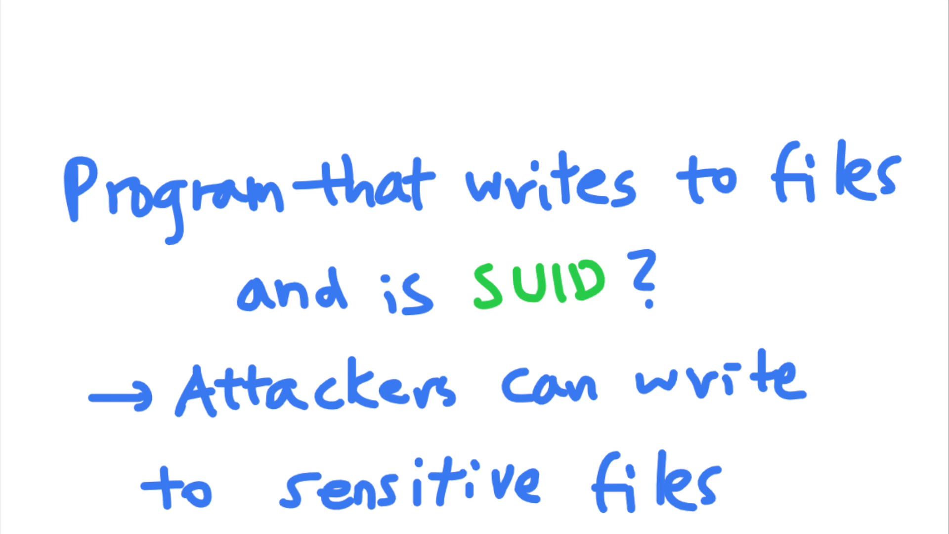